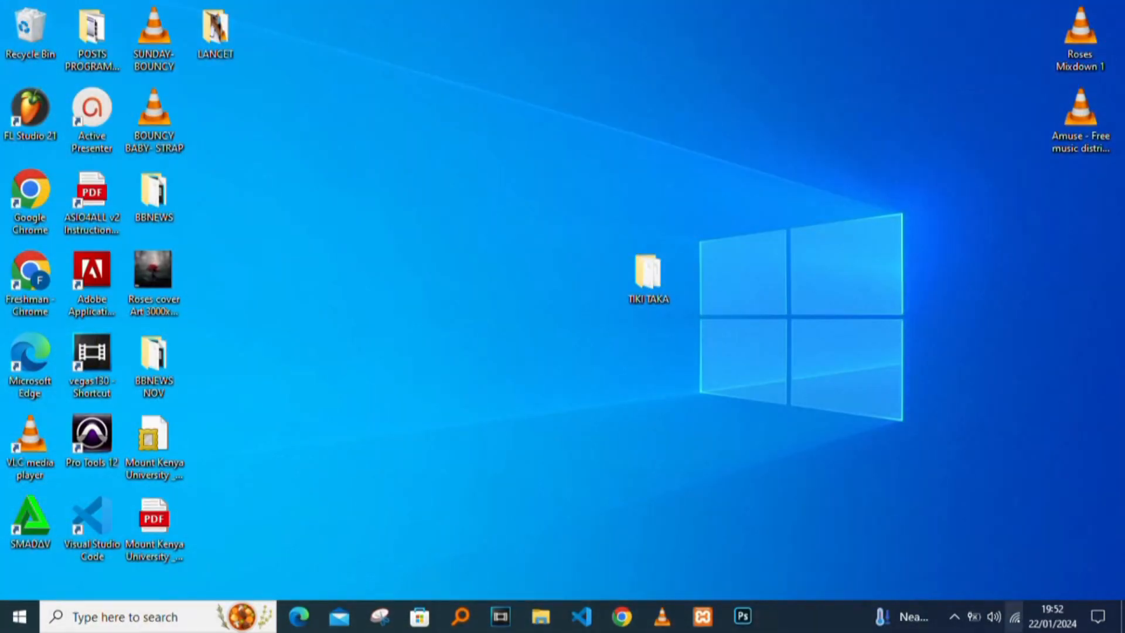
{"action": "mouse_move", "coordinate": [1025, 620]}
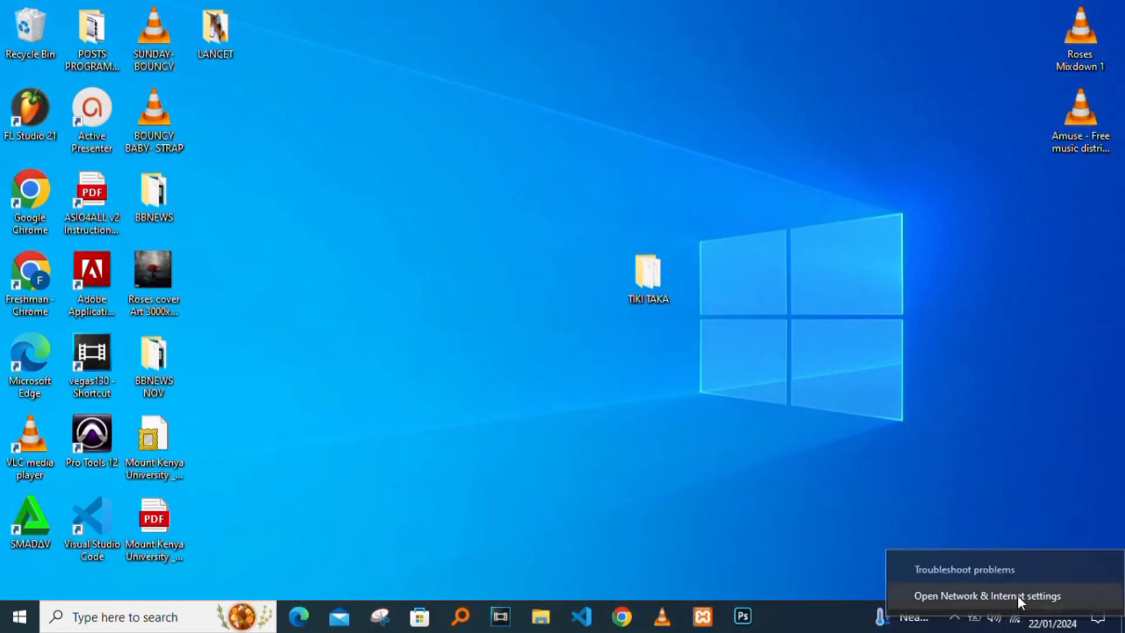
Open Network & Internet settings from the tray network menu
{"action": "left_click", "coordinate": [990, 596]}
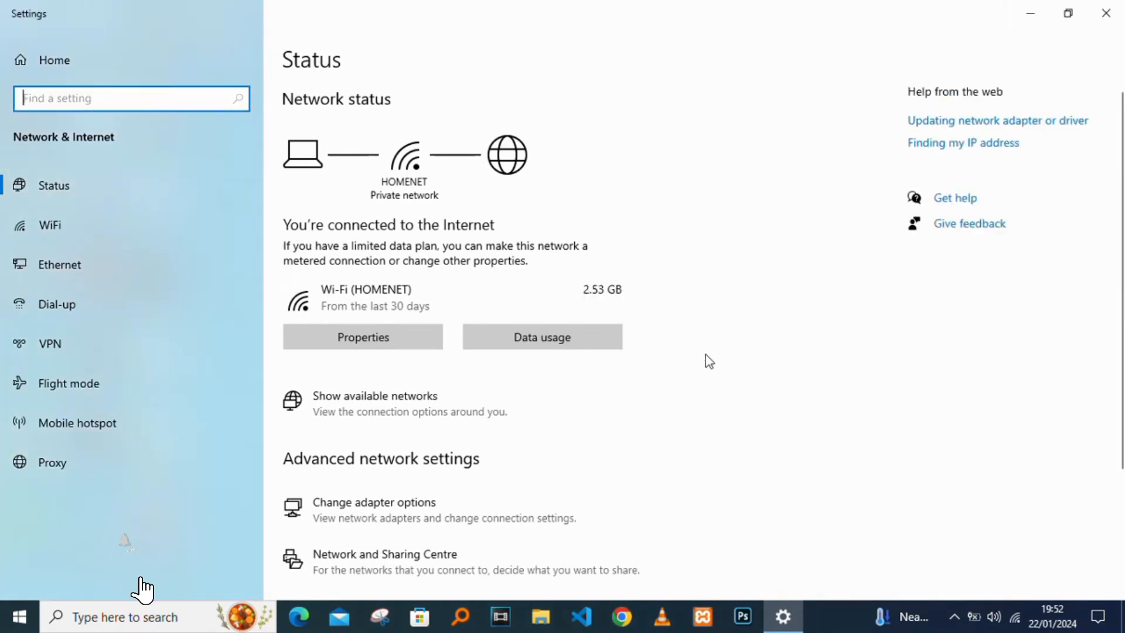
{"action": "mouse_move", "coordinate": [500, 500]}
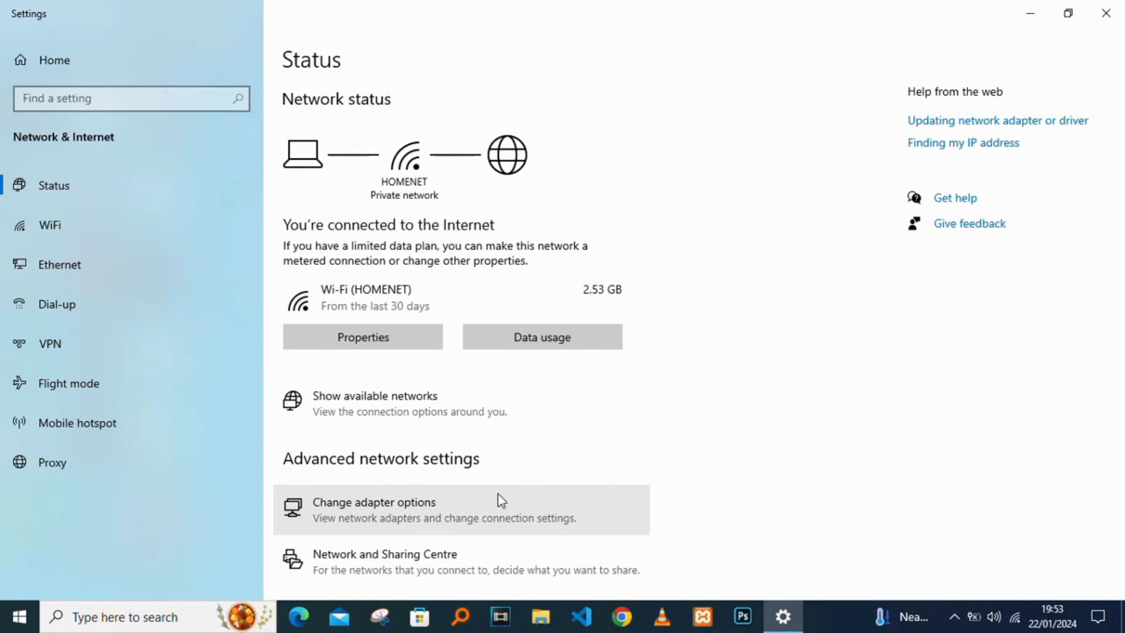
{"action": "mouse_move", "coordinate": [402, 507]}
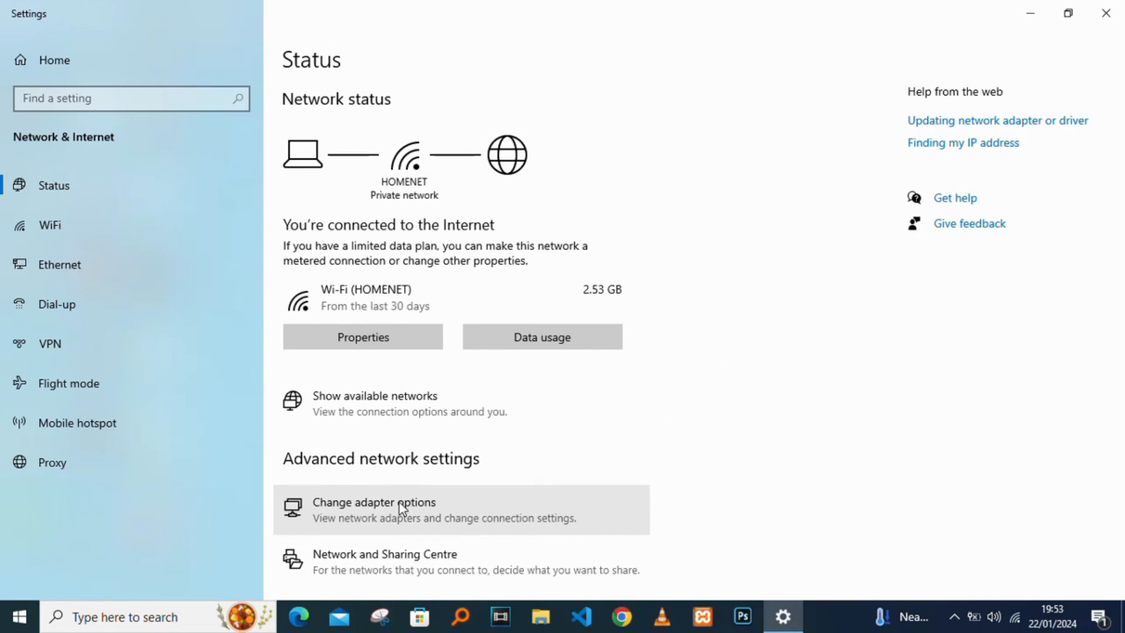
From adapter options, open the Wi-Fi status and its HOMENET Wireless Properties
{"action": "left_click", "coordinate": [403, 508]}
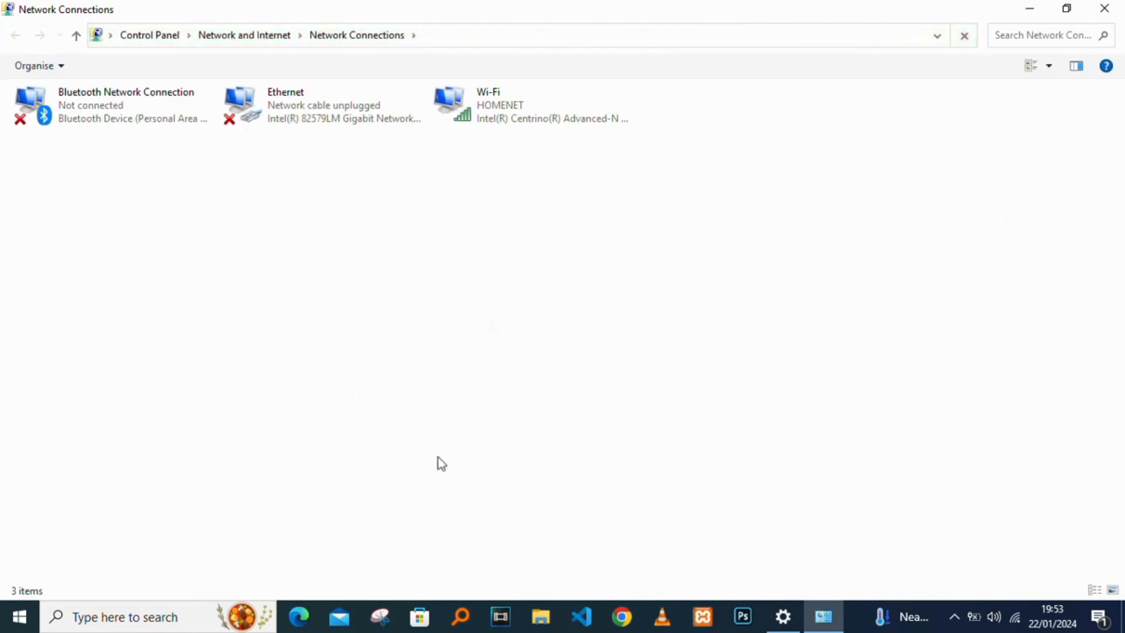
{"action": "left_click", "coordinate": [528, 104]}
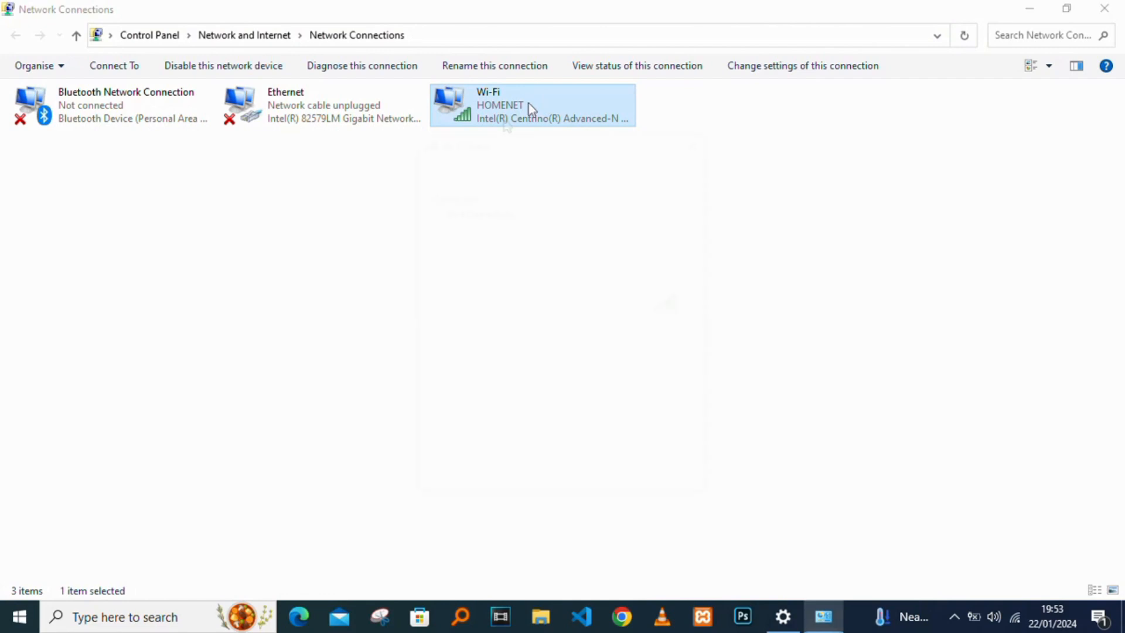
{"action": "double_click", "coordinate": [527, 104]}
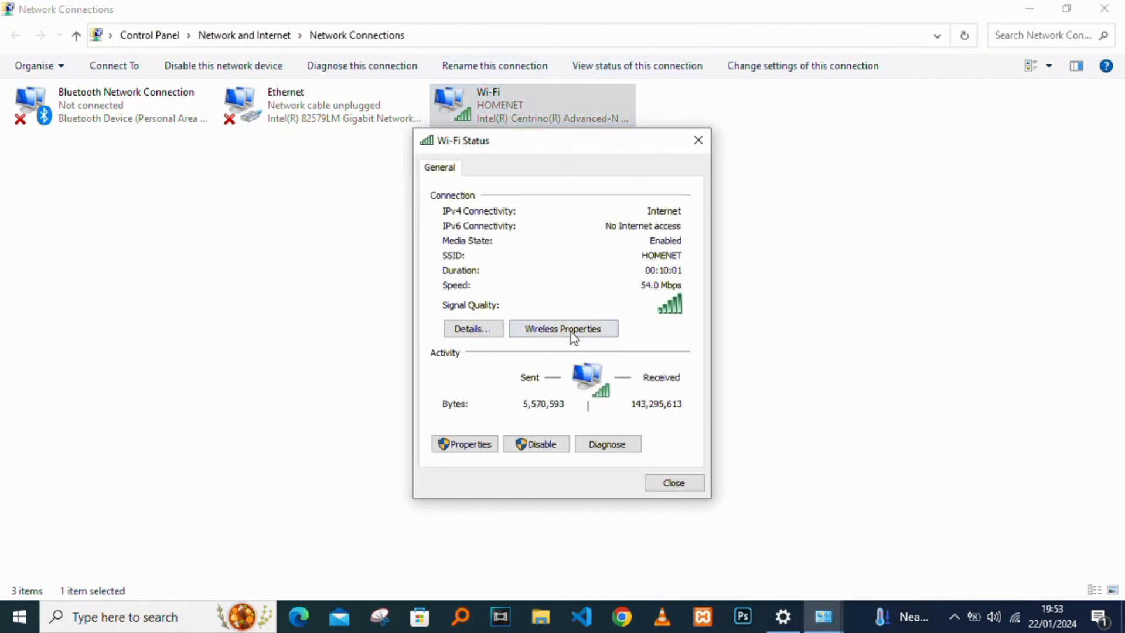
{"action": "left_click", "coordinate": [563, 328]}
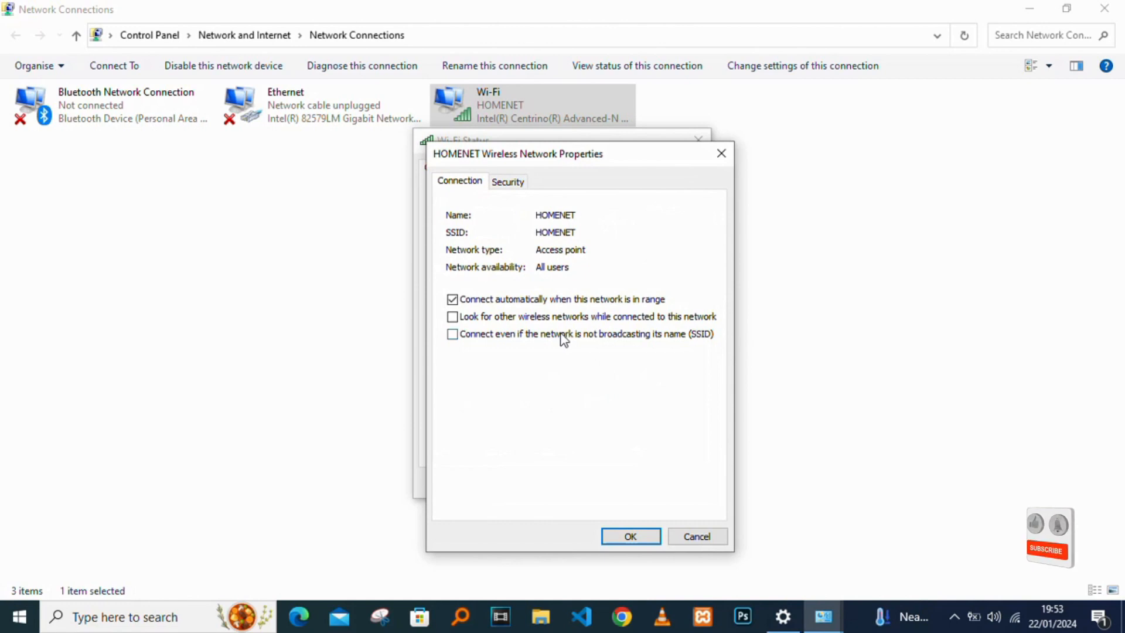
Reveal the WPA2-Personal key via Security tab's Show characters, then close with OK
{"action": "left_click", "coordinate": [507, 181]}
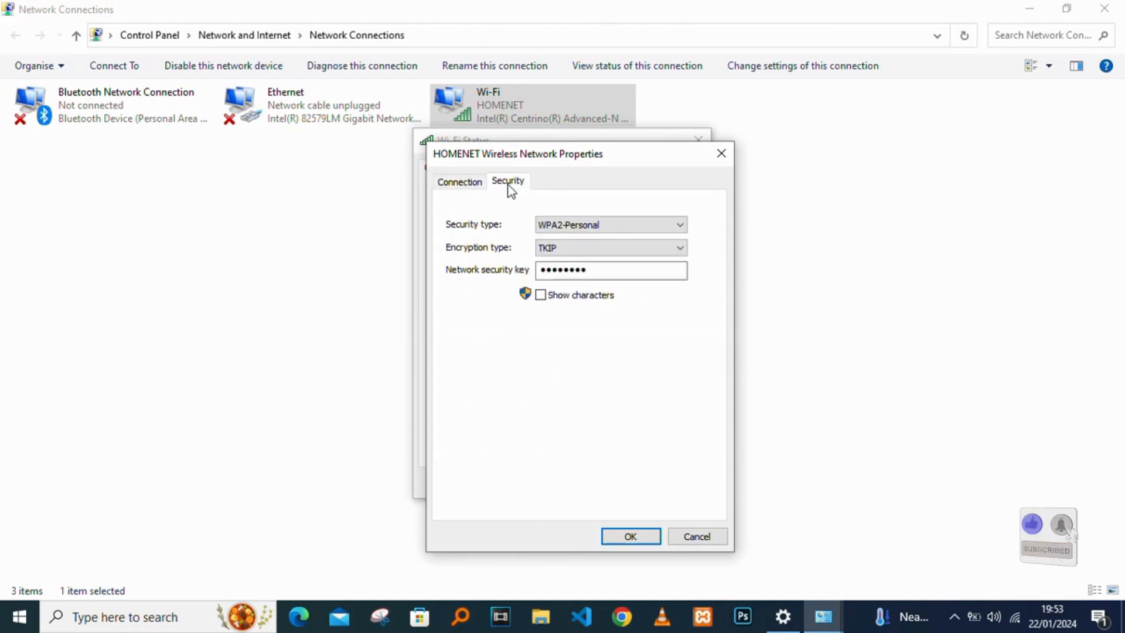
{"action": "left_click", "coordinate": [540, 294]}
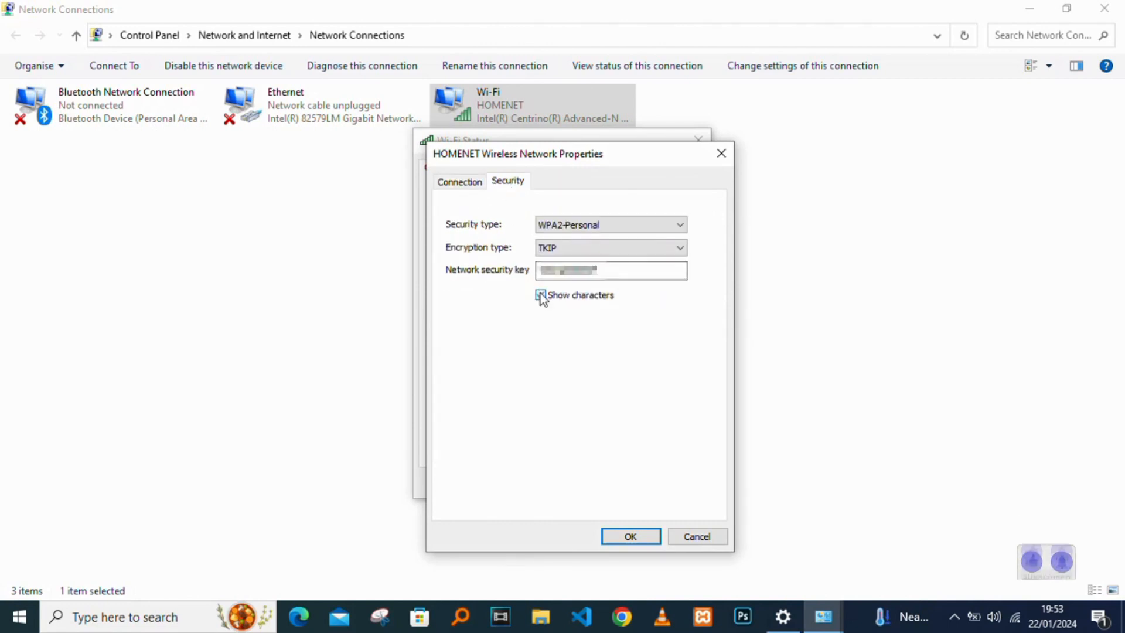
{"action": "left_click", "coordinate": [540, 295]}
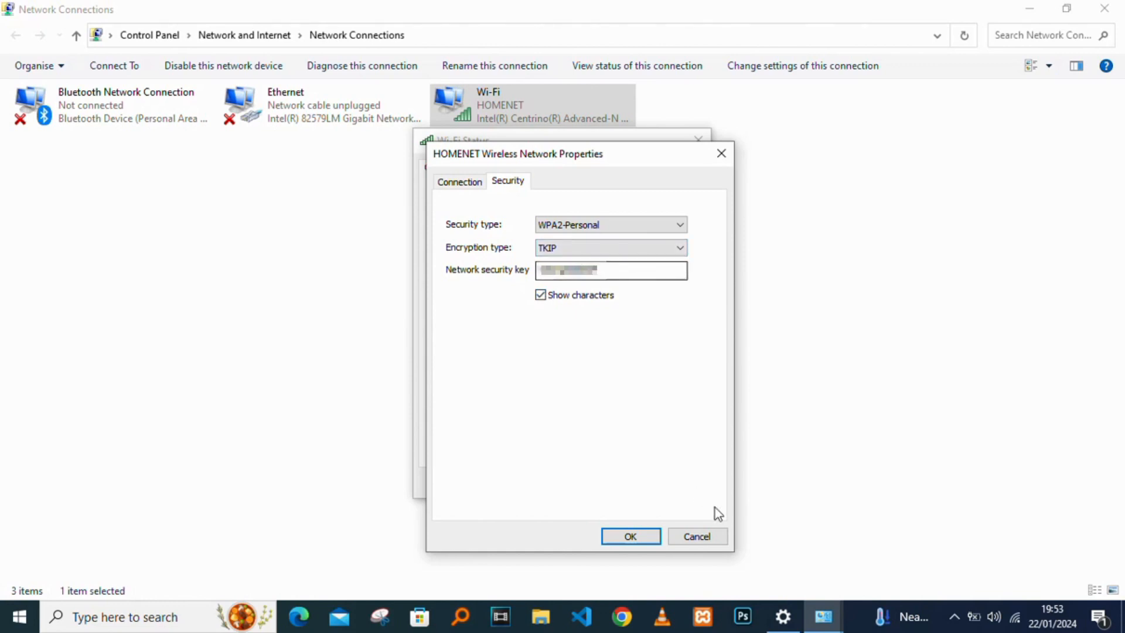
{"action": "left_click", "coordinate": [630, 536]}
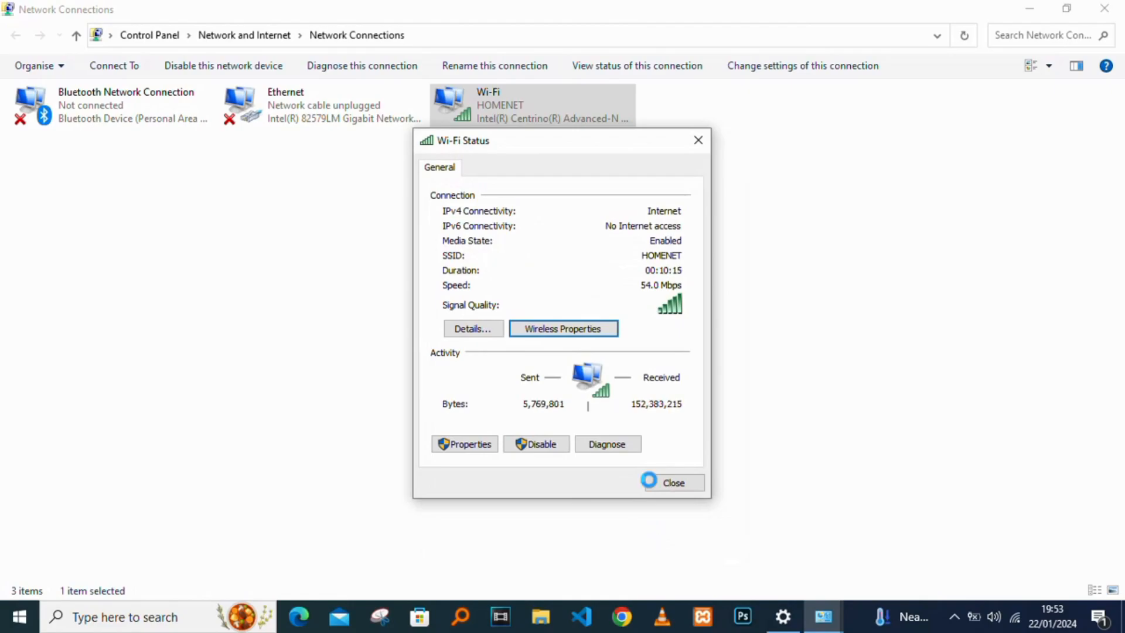